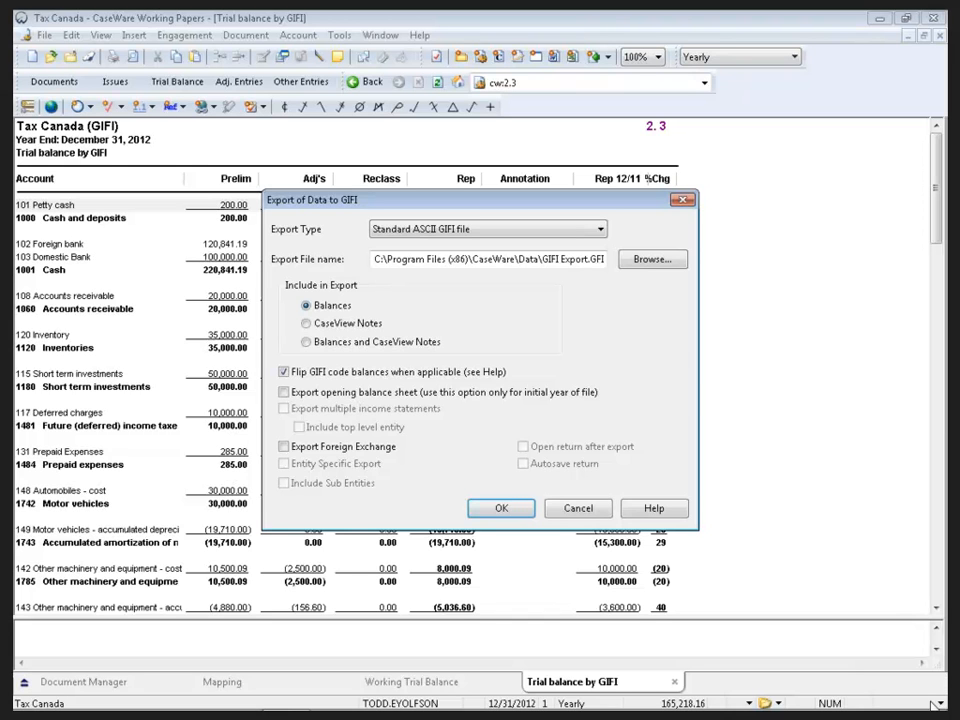
Cancel the Export of Data to GIFI dialog and bring up the working trial balance
{"action": "left_click", "coordinate": [500, 508]}
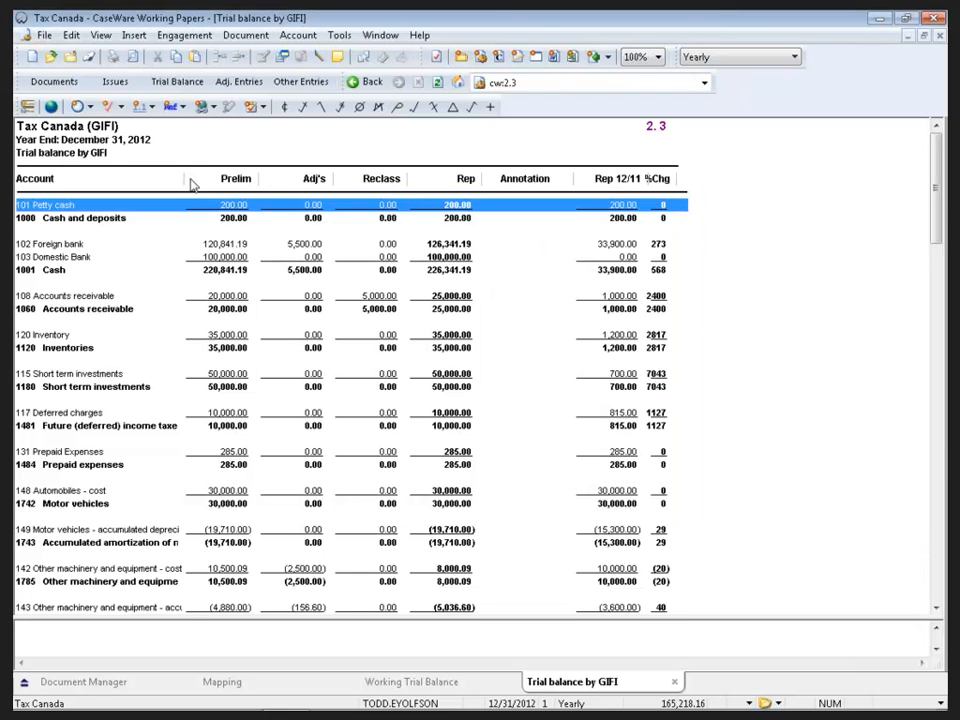
{"action": "left_click", "coordinate": [184, 80]}
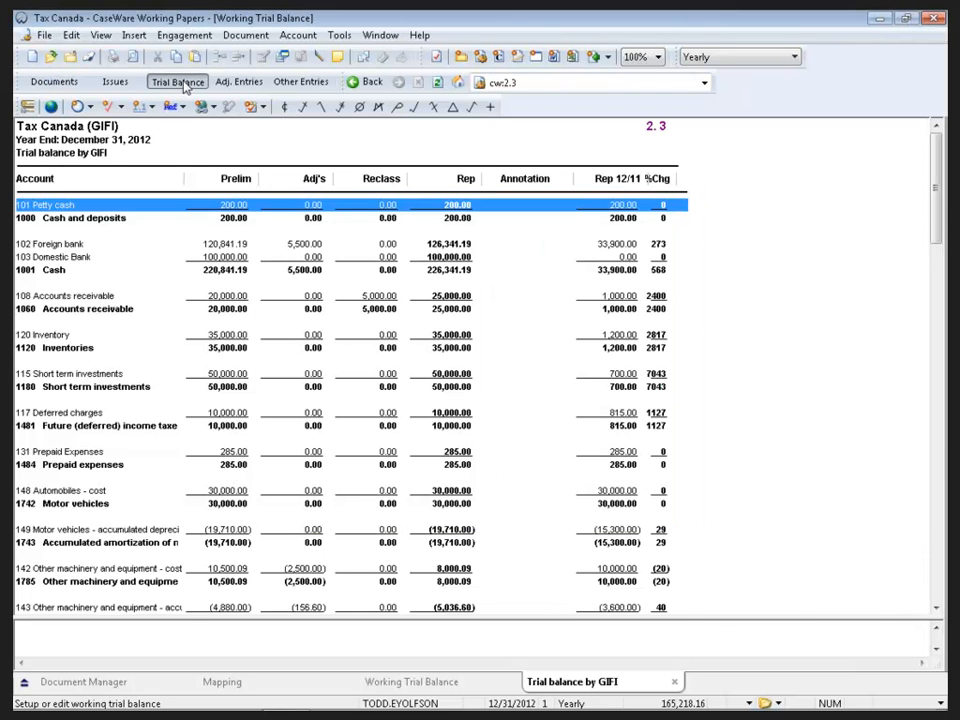
Purge the Map No values in the Account tab so every account is unmapped
{"action": "left_click", "coordinate": [406, 680]}
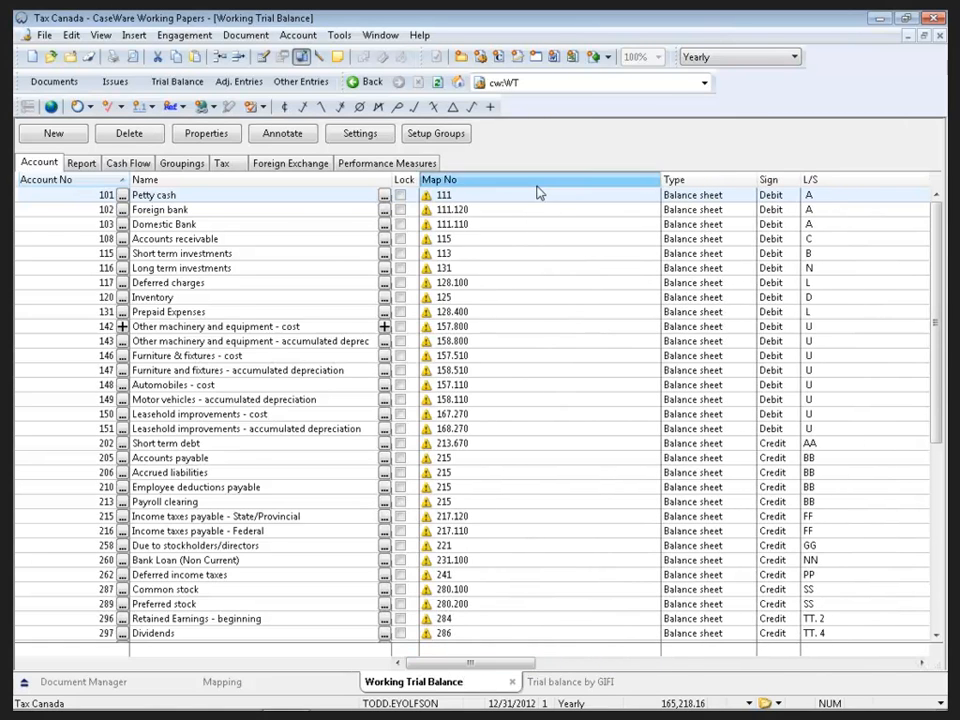
{"action": "left_click", "coordinate": [536, 238]}
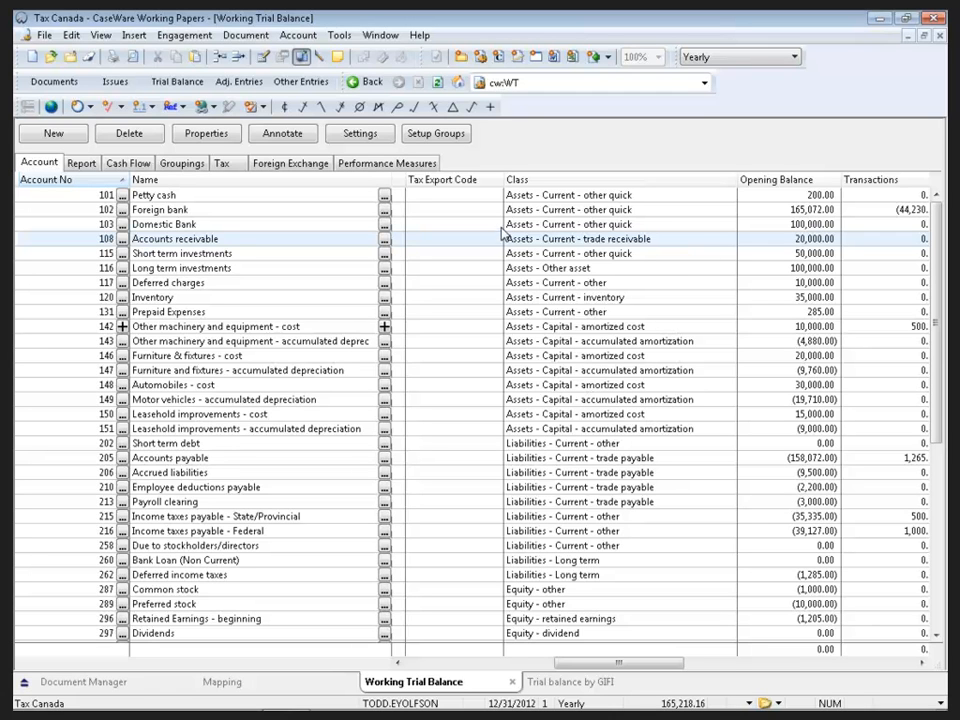
{"action": "left_click", "coordinate": [608, 194]}
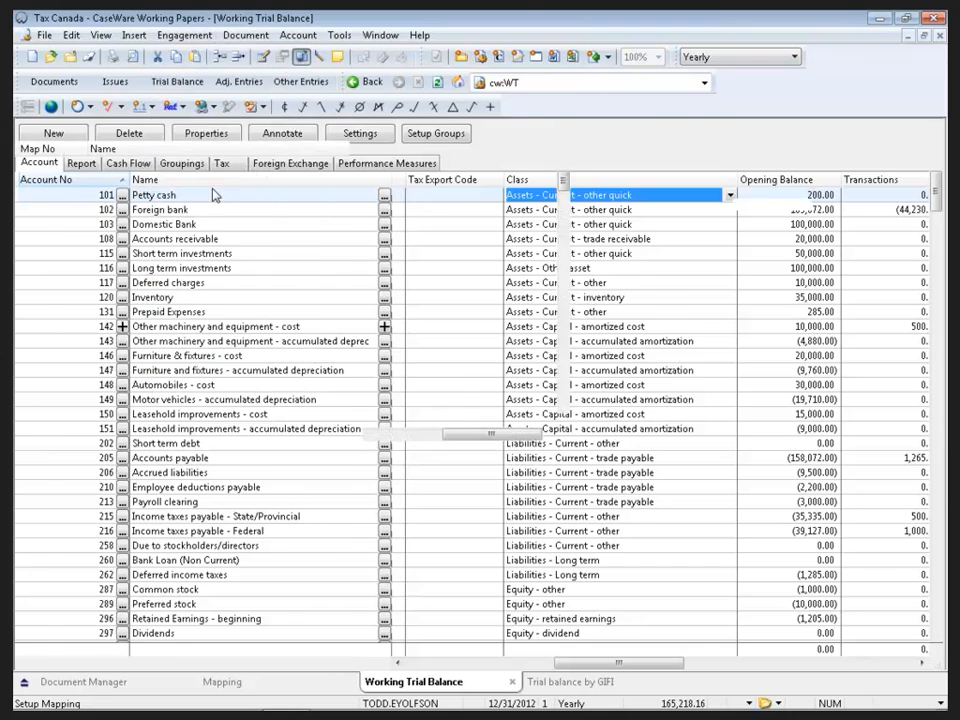
{"action": "left_click", "coordinate": [220, 680]}
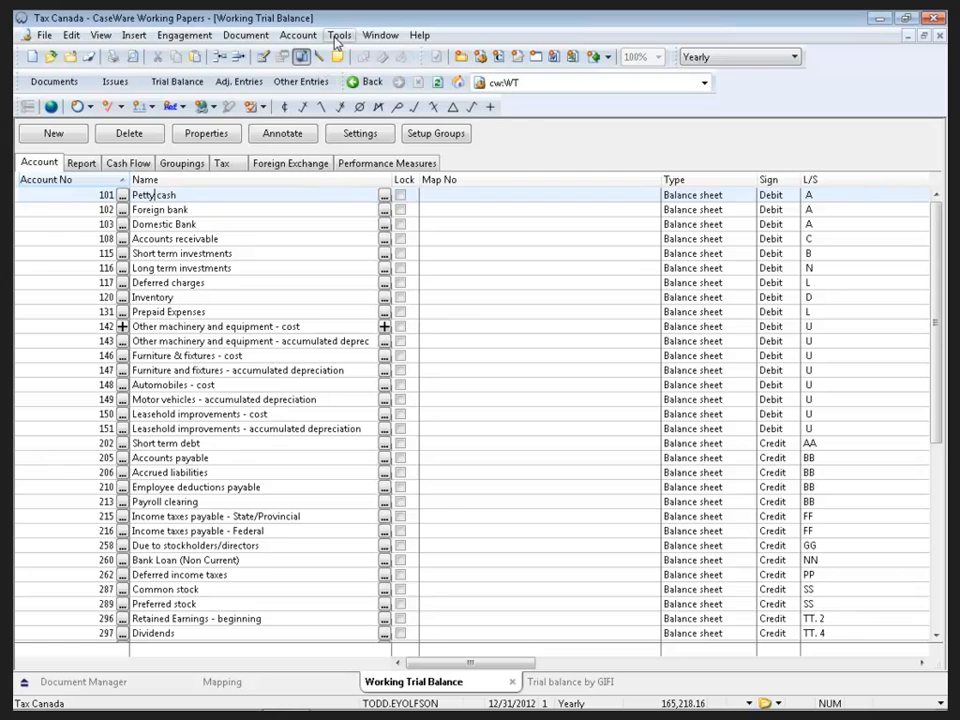
Run Automap Now from Tools > Options > Mapping > Autofill and accept the assigned map numbers
{"action": "left_click", "coordinate": [344, 36]}
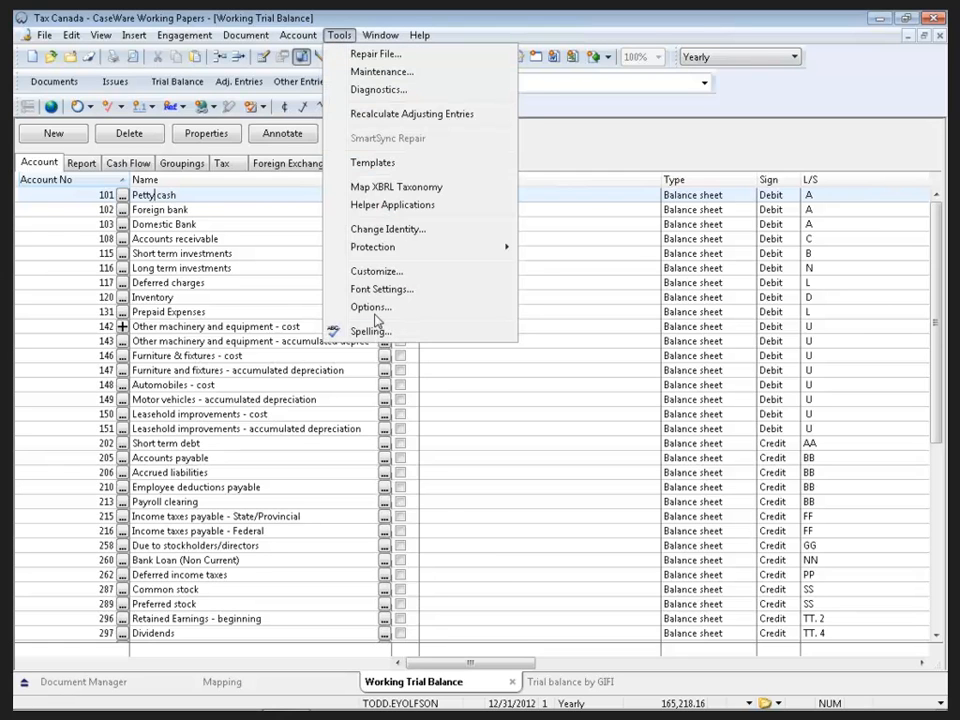
{"action": "left_click", "coordinate": [370, 306]}
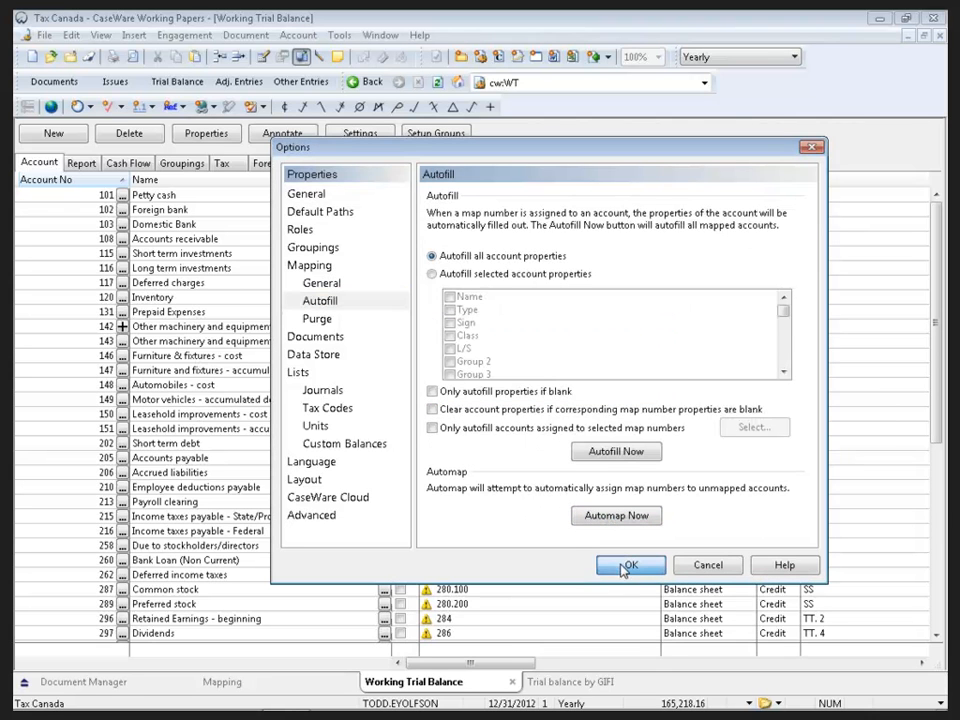
{"action": "left_click", "coordinate": [630, 564]}
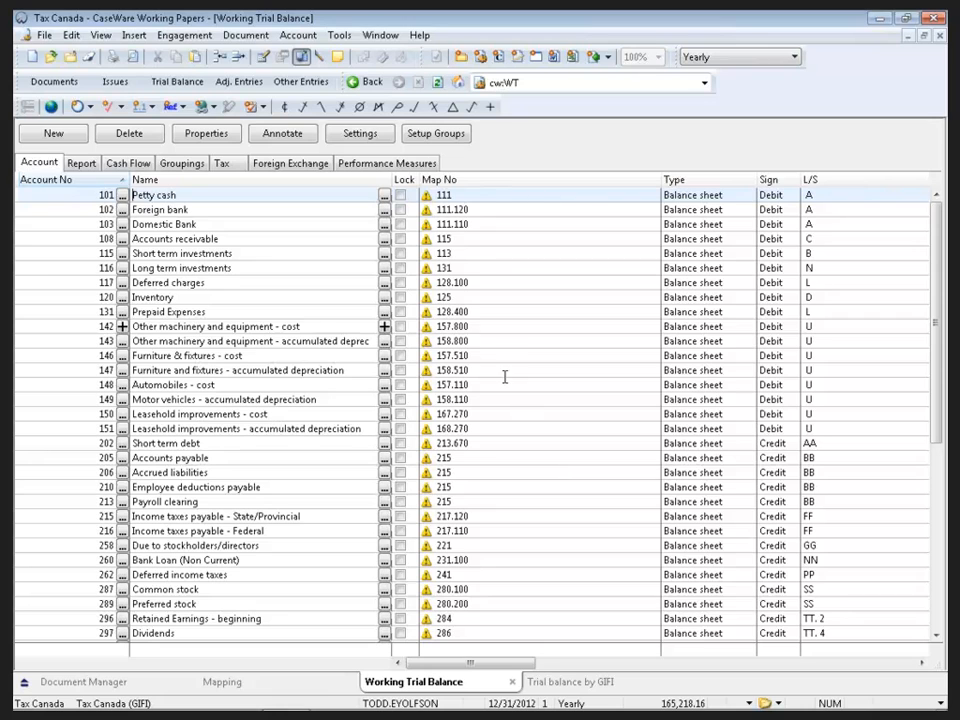
{"action": "mouse_move", "coordinate": [492, 356]}
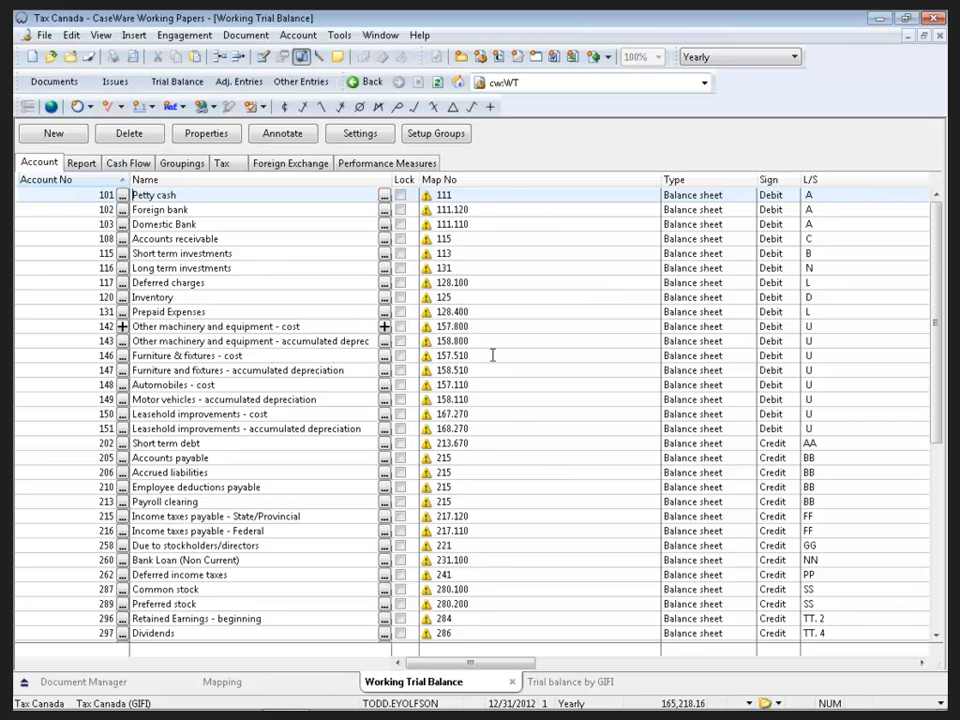
{"action": "mouse_move", "coordinate": [422, 210]}
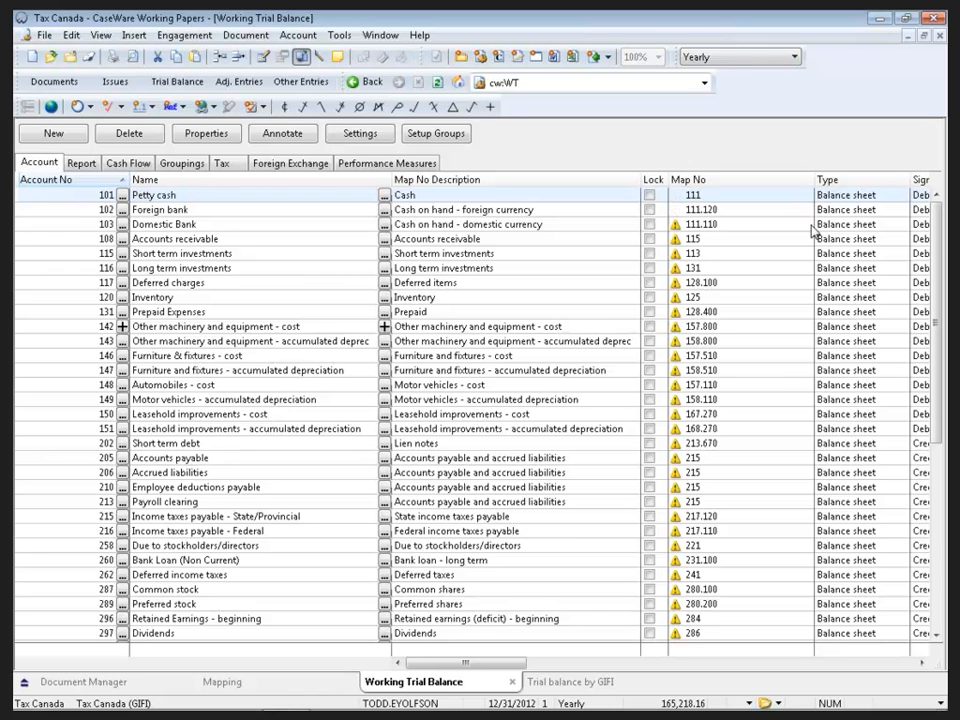
Review the map descriptions down to account 600 Gains (losses) on disposal, which has no map number
{"action": "scroll", "scroll_direction": "down", "scroll_amount": 3}
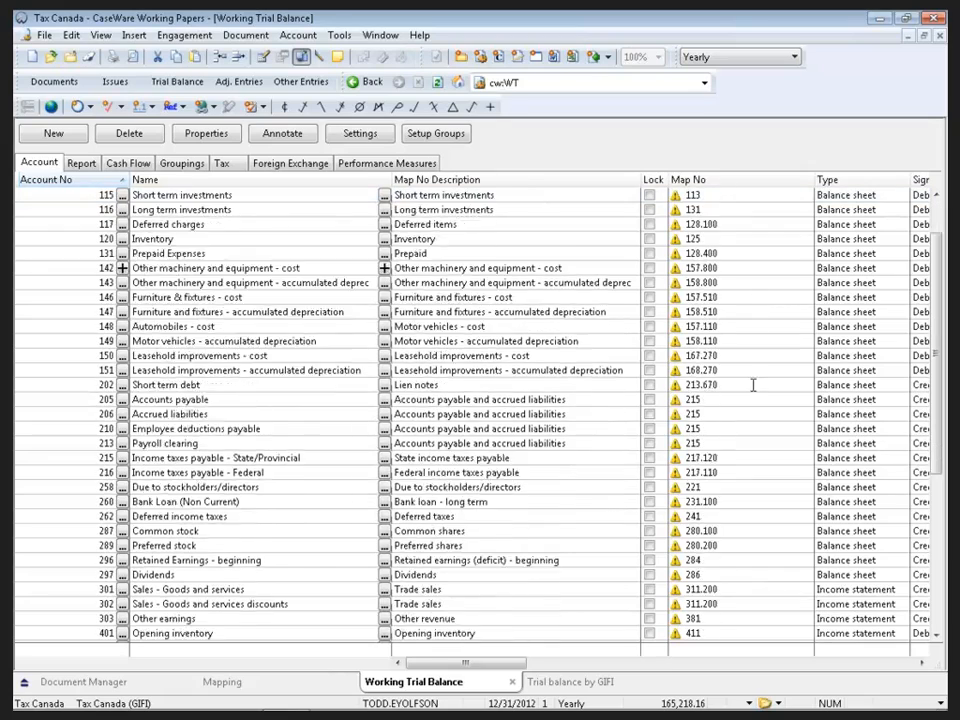
{"action": "scroll", "scroll_direction": "down", "scroll_amount": 3}
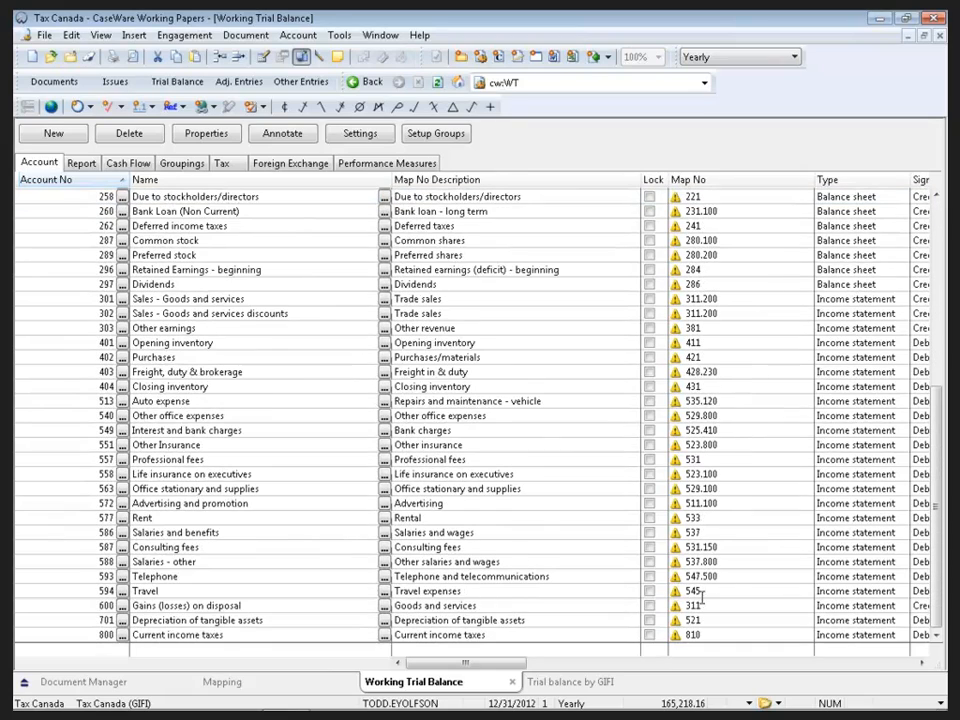
{"action": "left_click", "coordinate": [190, 604]}
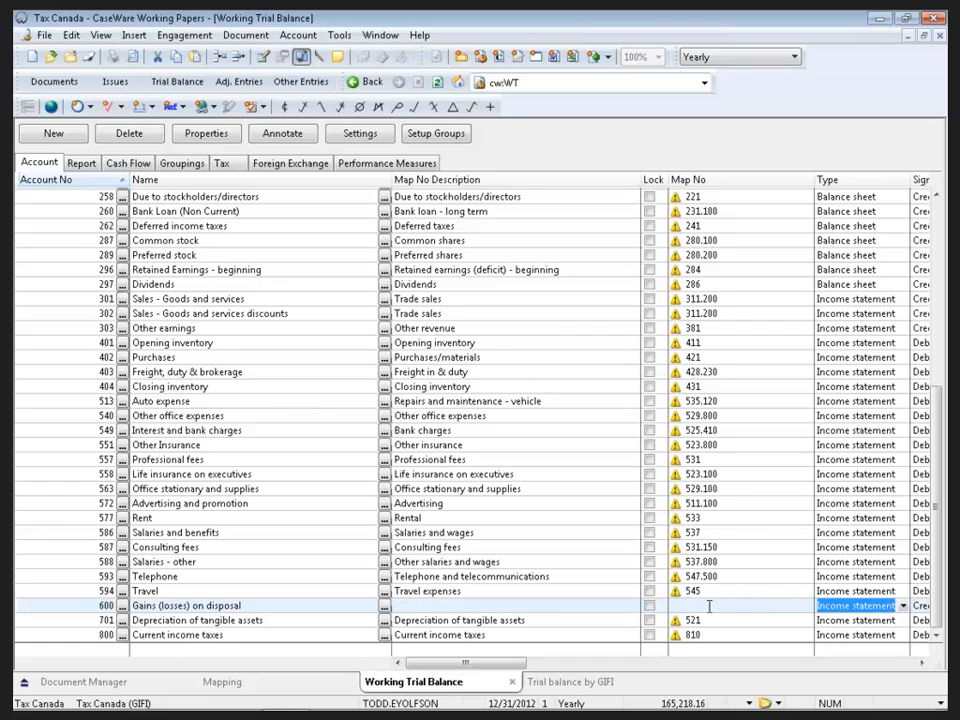
{"action": "right_click", "coordinate": [696, 180]}
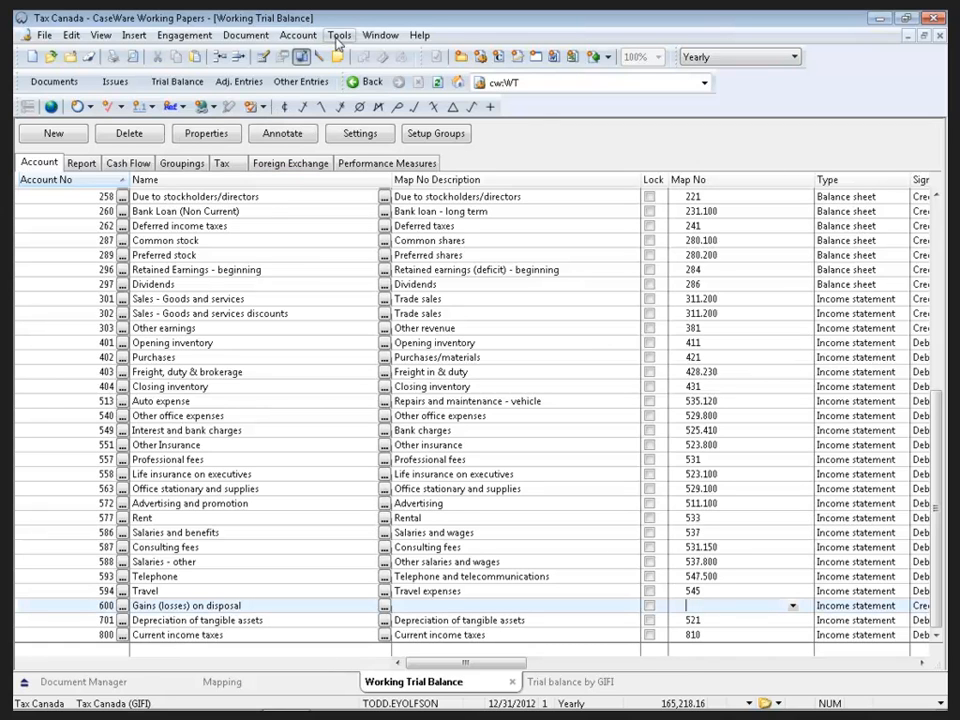
In Assign Mapping Numbers, map account 600 to GIFI 361 Gains (losses) on disposal and confirm
{"action": "left_click", "coordinate": [298, 36]}
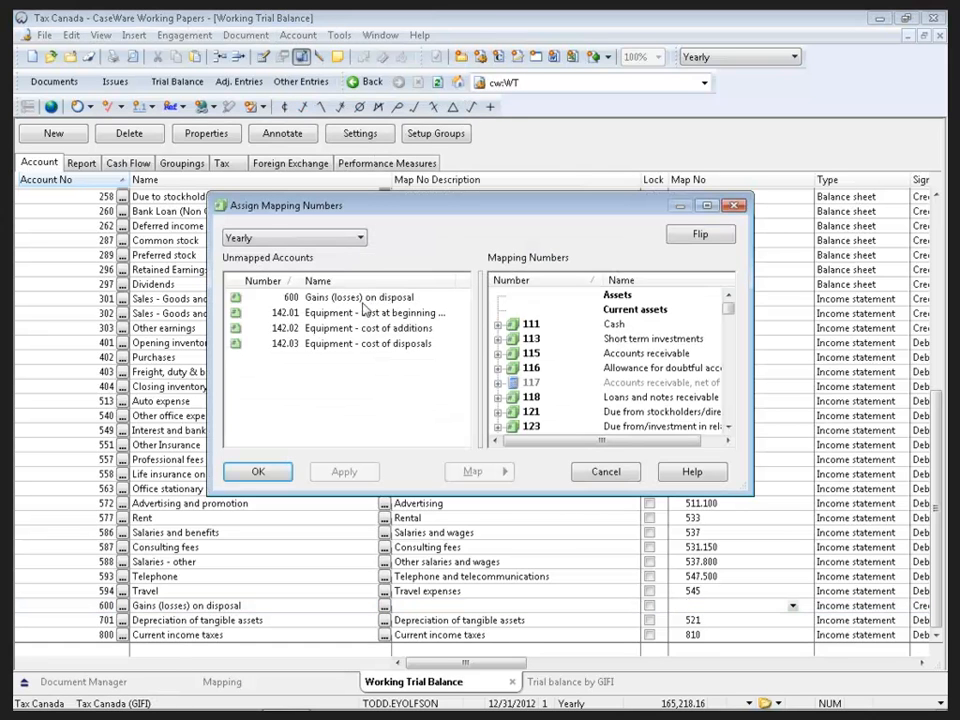
{"action": "left_click", "coordinate": [356, 296]}
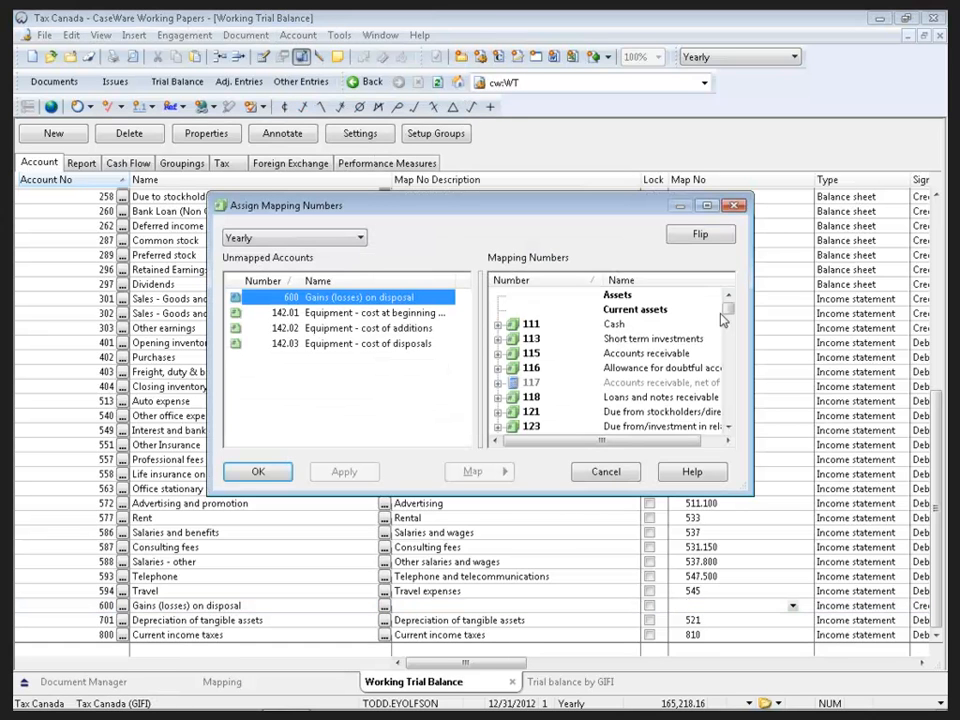
{"action": "scroll", "scroll_direction": "down", "scroll_amount": 3}
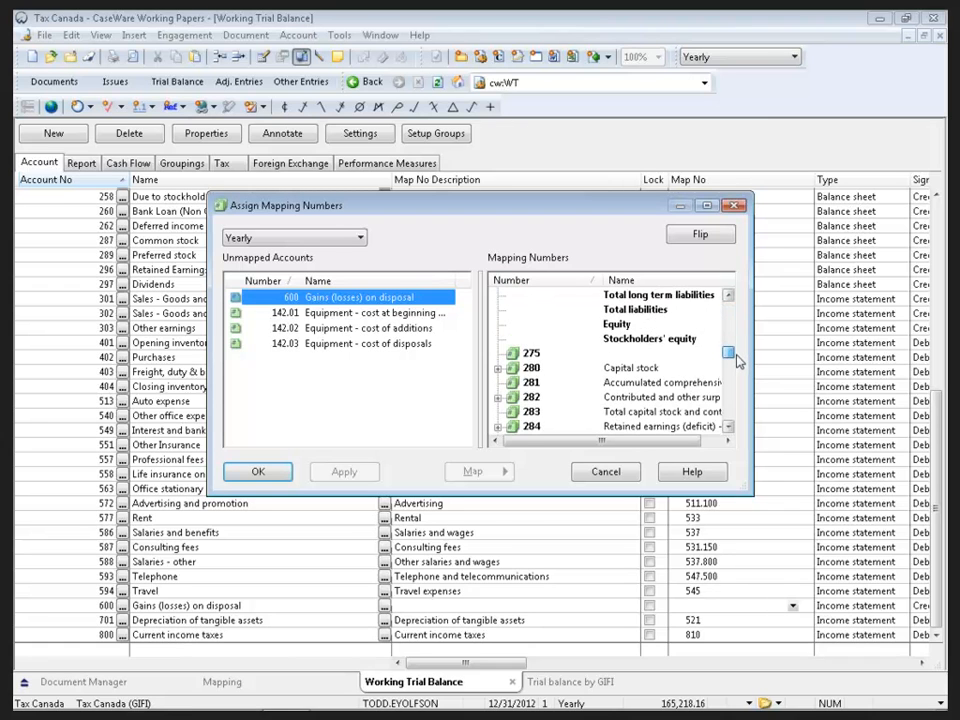
{"action": "scroll", "scroll_direction": "down", "scroll_amount": 3}
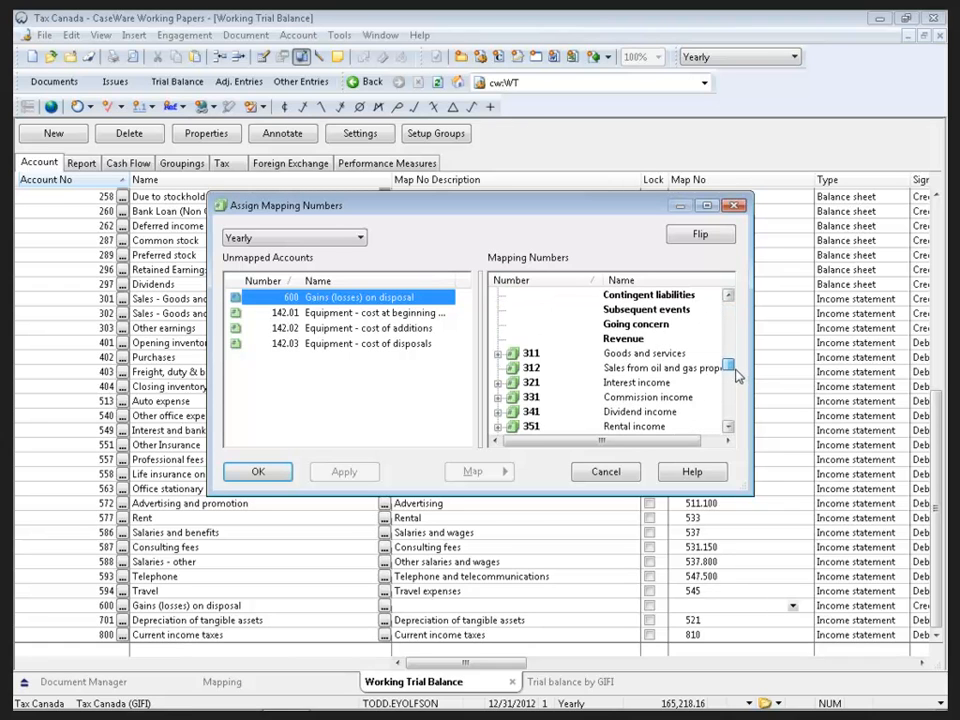
{"action": "scroll", "scroll_direction": "down", "scroll_amount": 3}
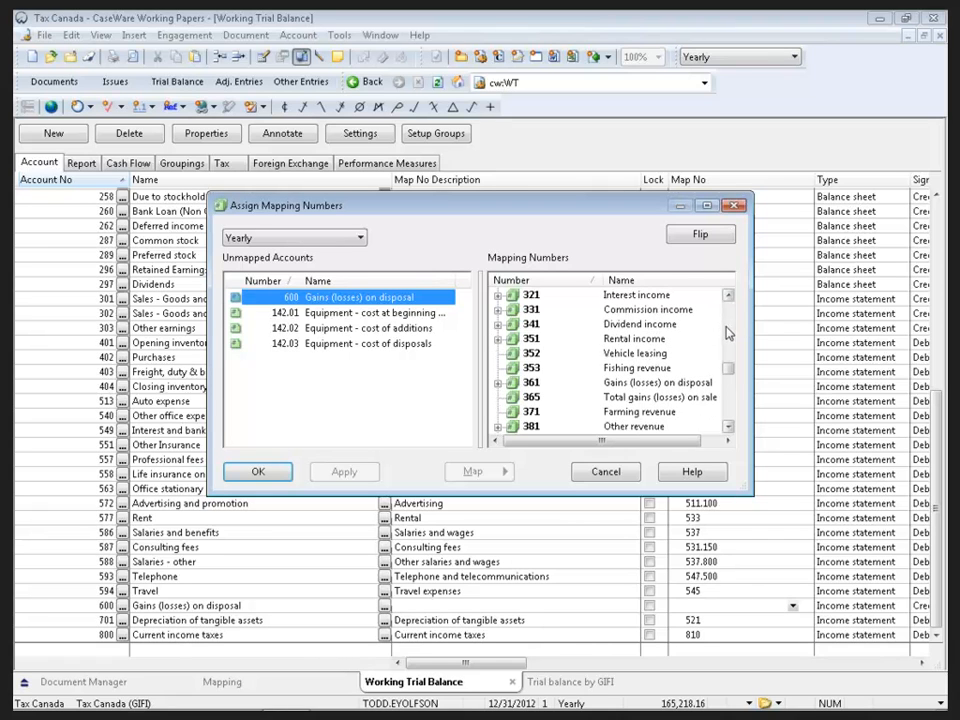
{"action": "left_click", "coordinate": [344, 472]}
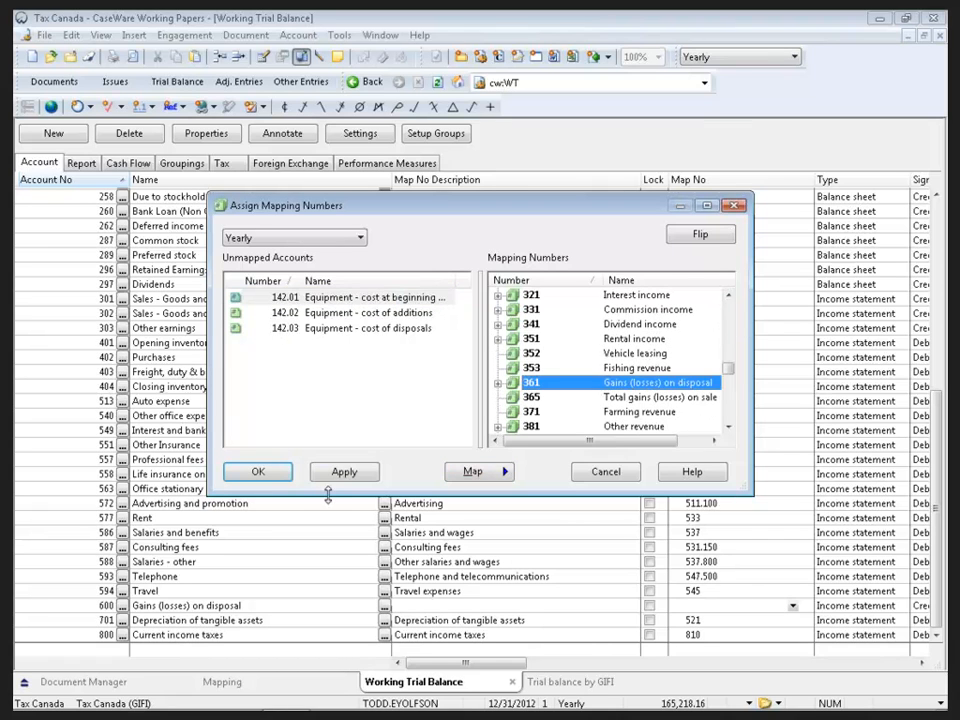
{"action": "left_click", "coordinate": [256, 472]}
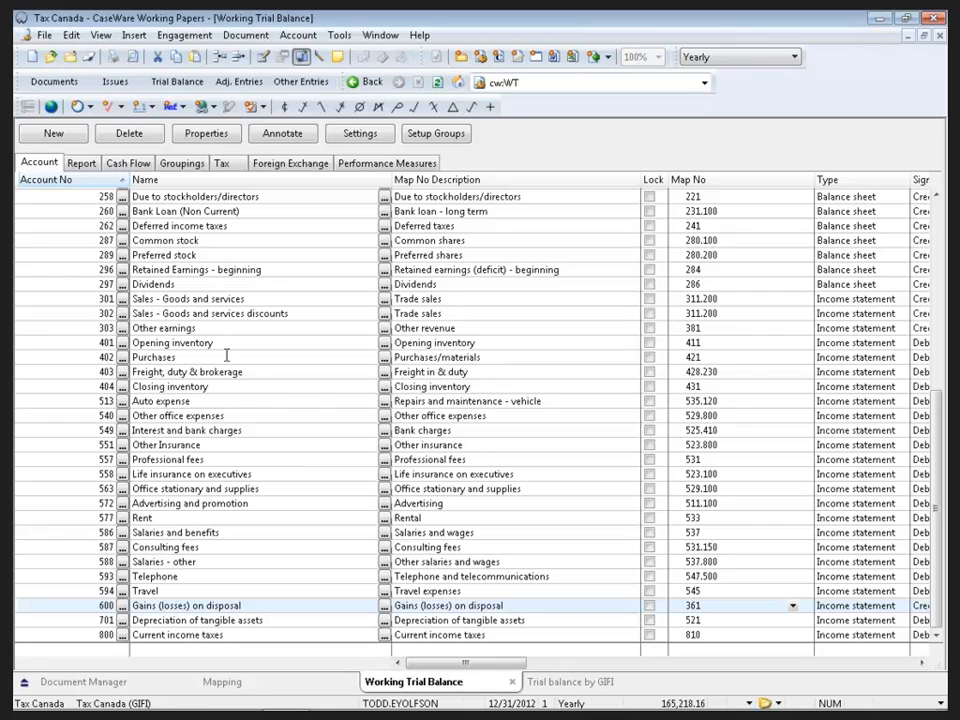
{"action": "mouse_move", "coordinate": [228, 344]}
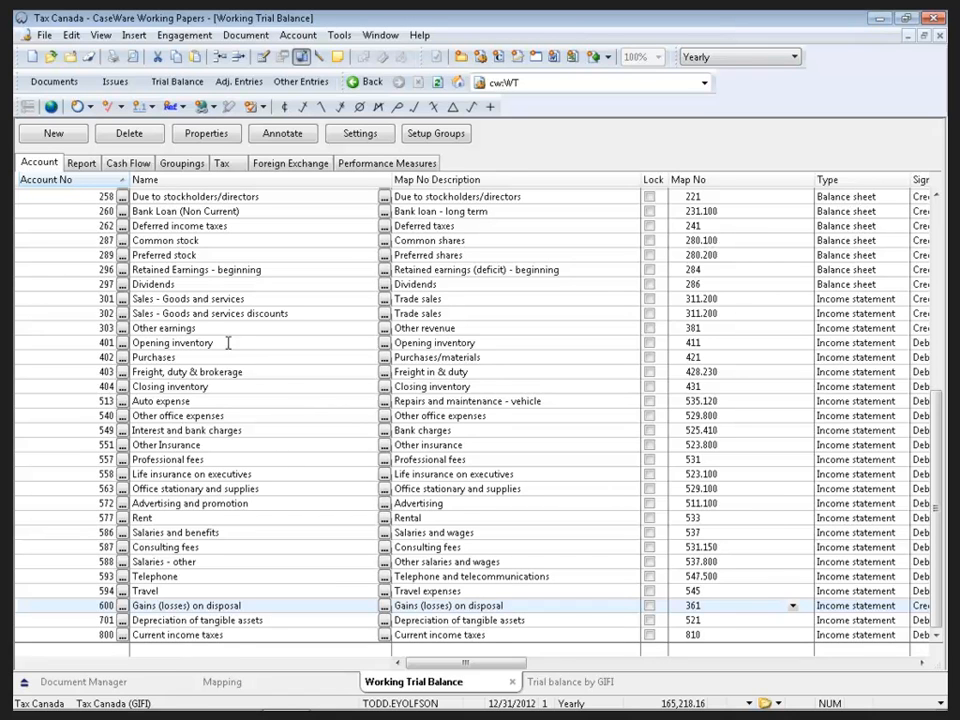